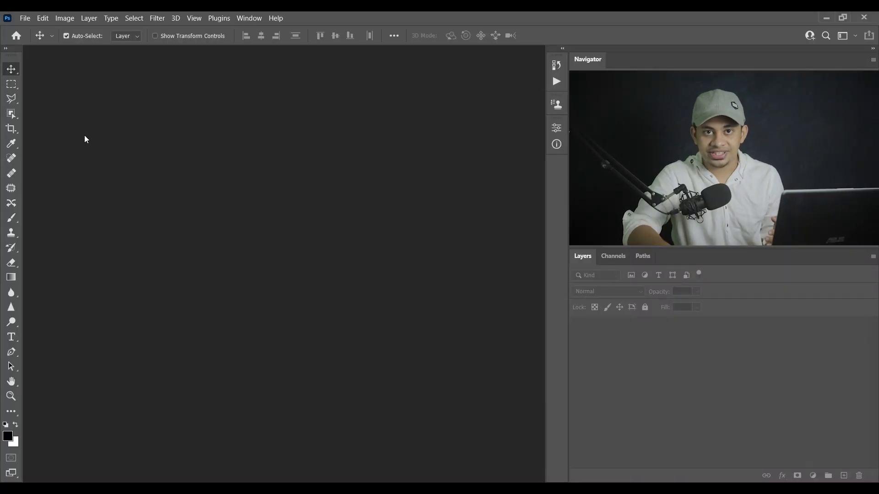
# Create a new 1920 × 1080 px document at 300 ppi with a white background
pyautogui.click(25, 18)
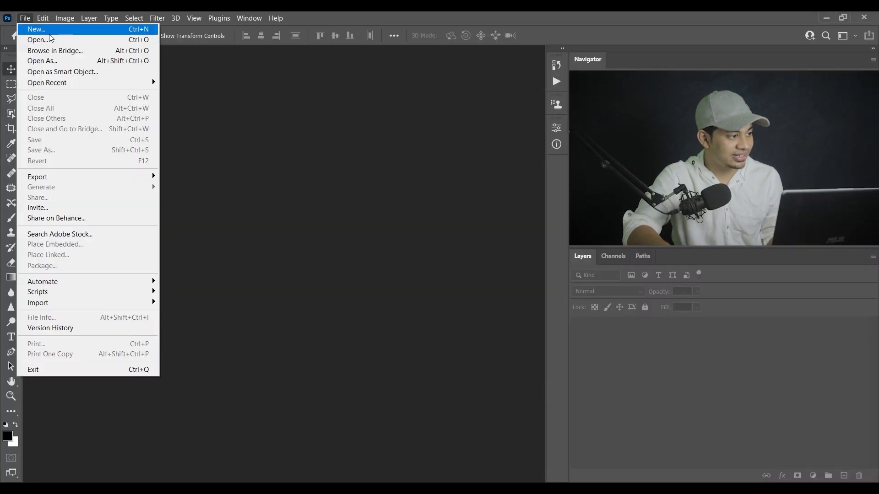
pyautogui.click(33, 30)
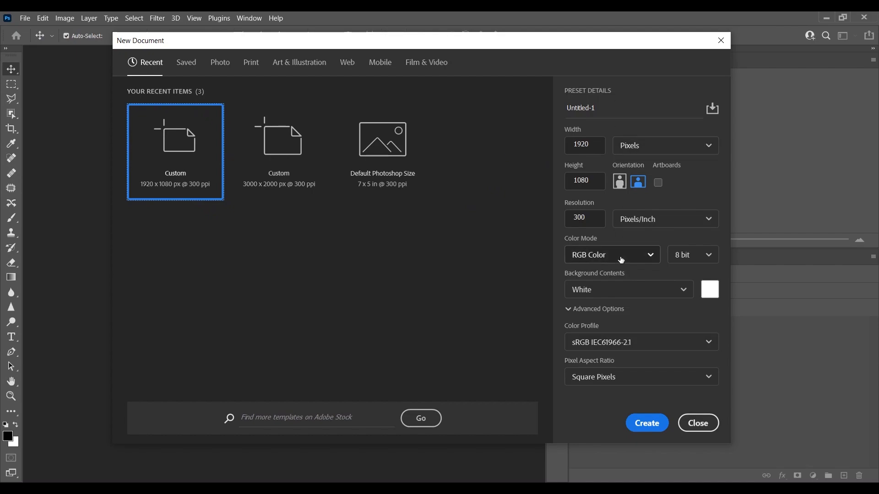
pyautogui.click(584, 145)
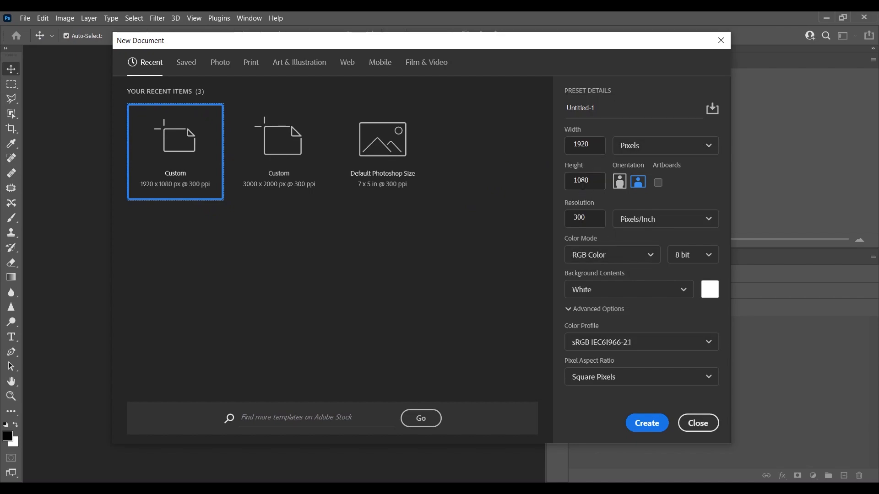
pyautogui.moveTo(556, 225)
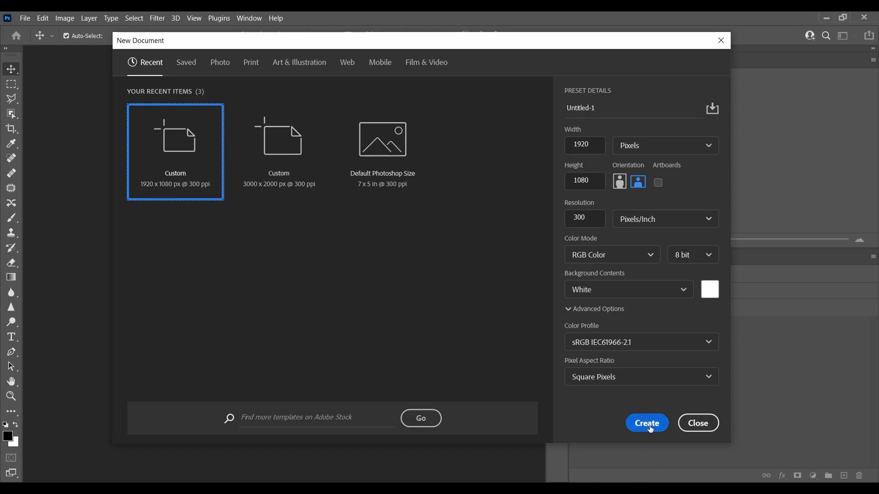
pyautogui.click(647, 423)
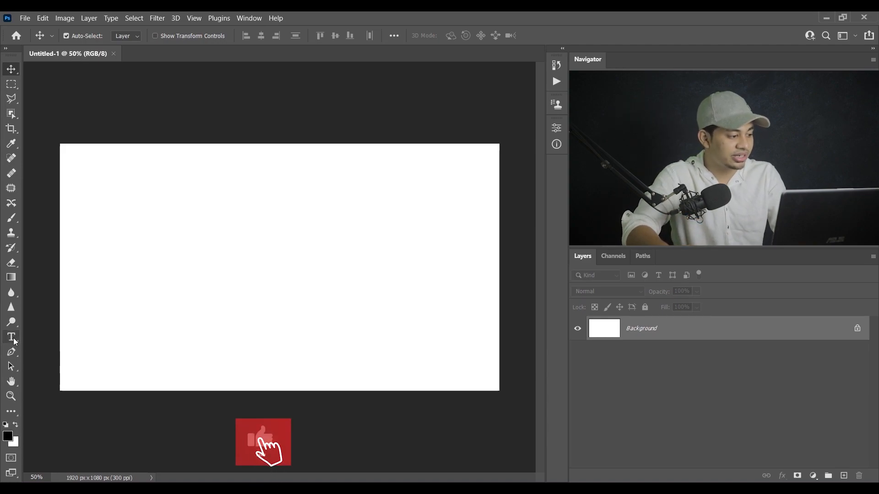
# Add a USA type layer in bold black and move it to the canvas centre
pyautogui.click(11, 337)
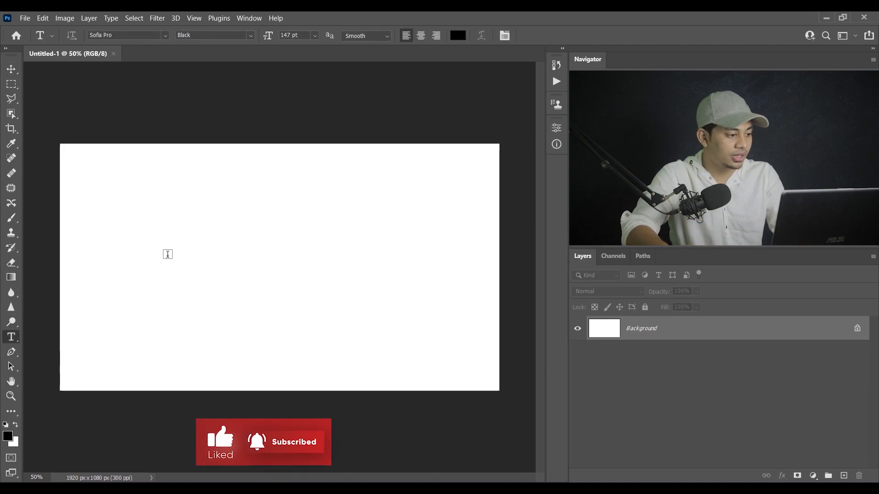
pyautogui.write('Lorem')
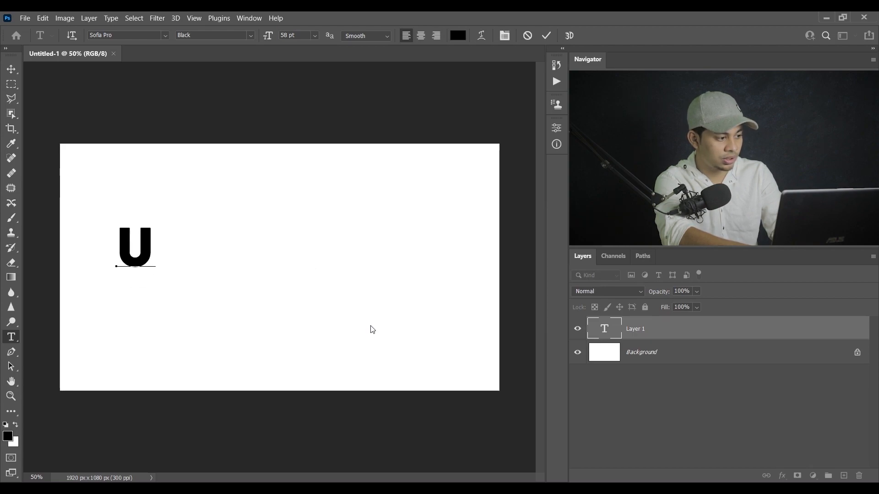
pyautogui.write('SA')
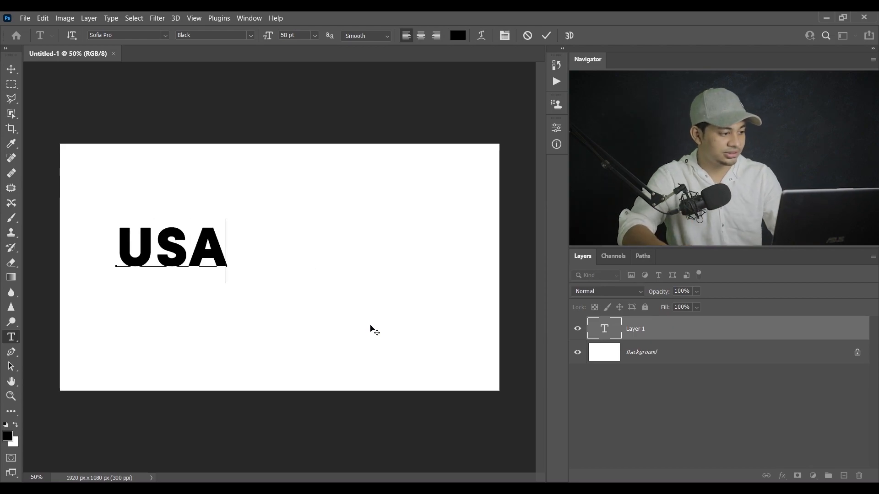
pyautogui.moveTo(3, 62)
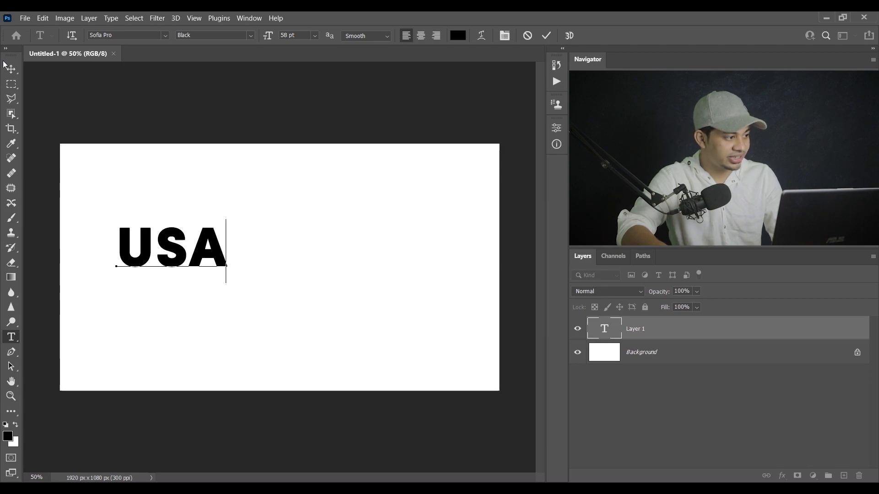
pyautogui.moveTo(172, 246); pyautogui.dragTo(296, 278)
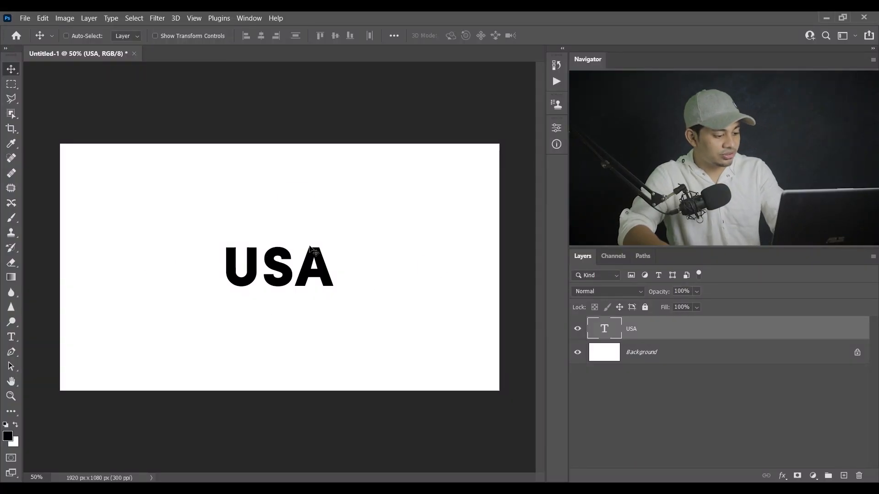
# Free-transform the USA text larger to fill the canvas and stretch it slightly taller
pyautogui.press('Ctrl+T')
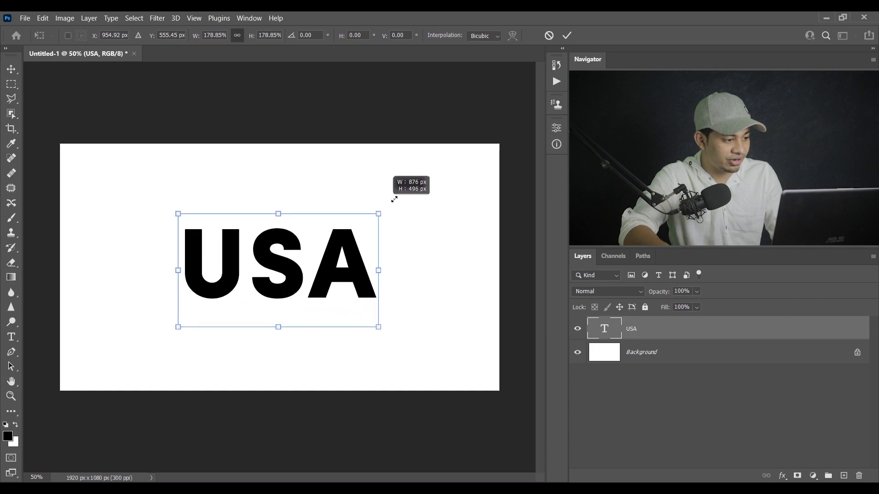
pyautogui.moveTo(378, 215); pyautogui.dragTo(411, 196)
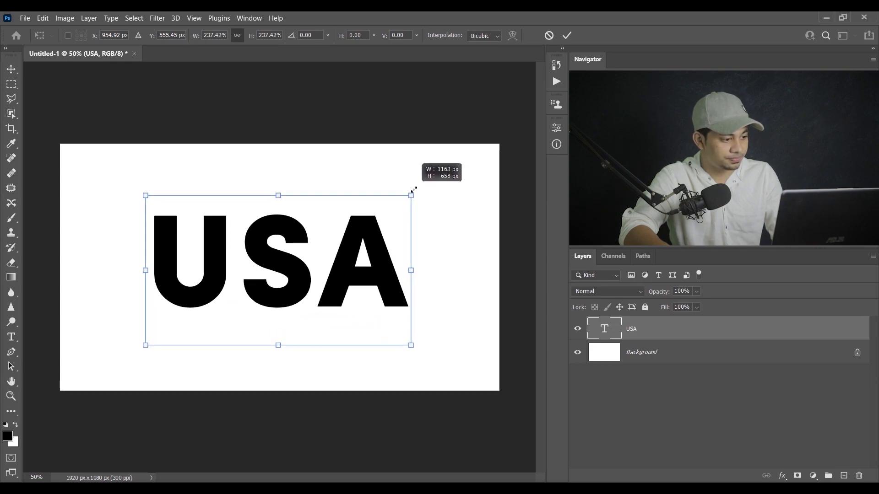
pyautogui.moveTo(412, 195); pyautogui.dragTo(415, 191)
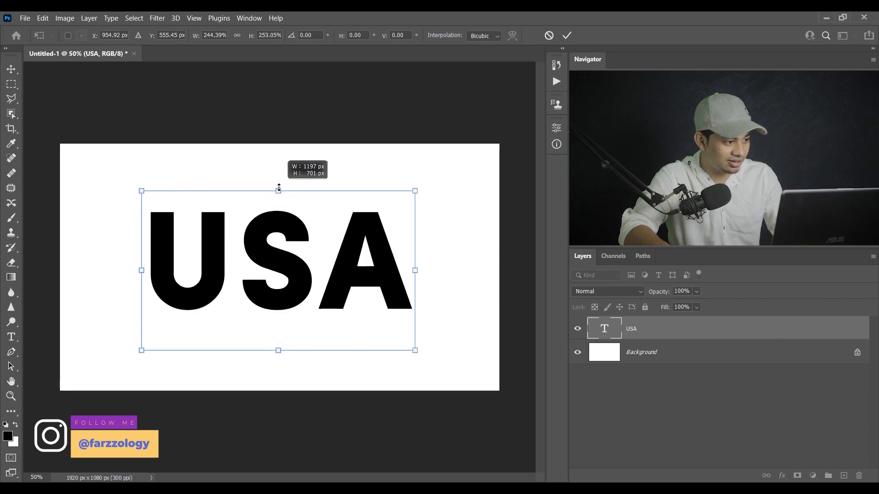
pyautogui.moveTo(279, 190); pyautogui.dragTo(279, 183)
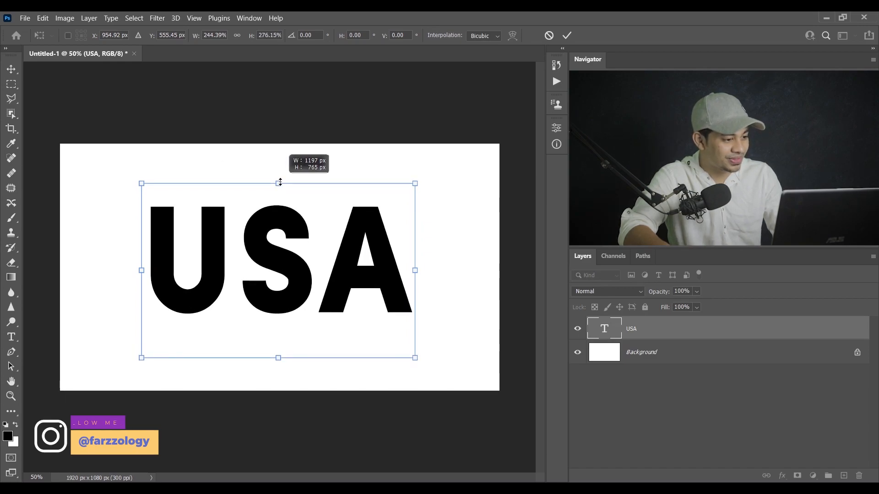
pyautogui.moveTo(280, 183); pyautogui.dragTo(281, 179)
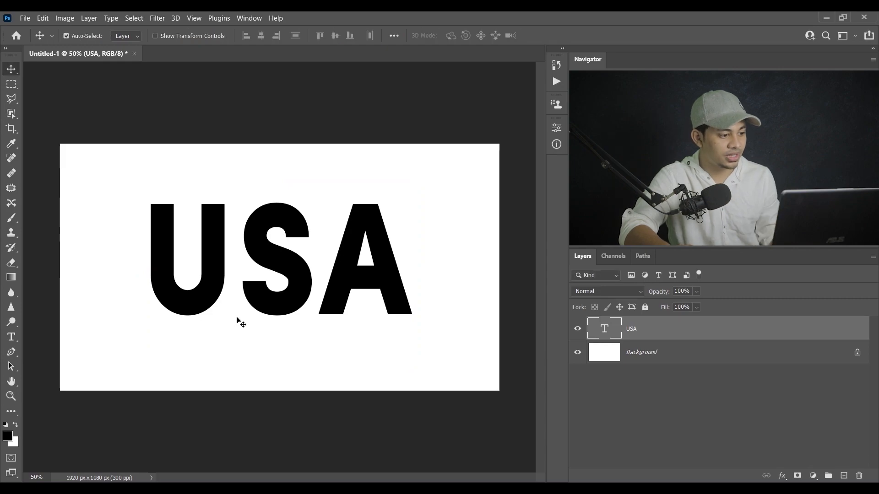
pyautogui.moveTo(257, 322)
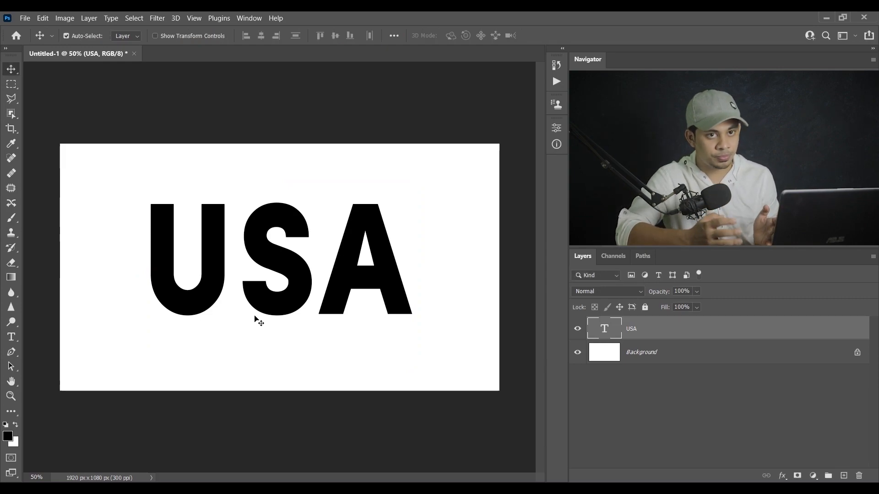
pyautogui.moveTo(83, 205)
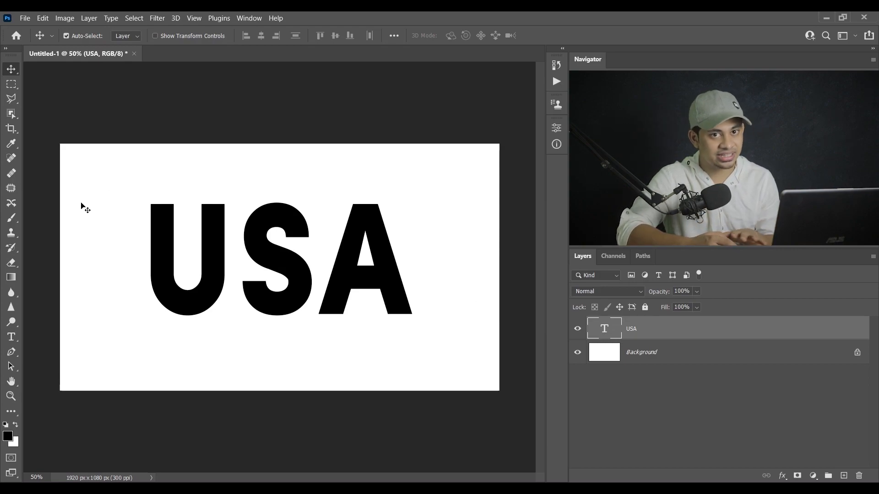
pyautogui.moveTo(362, 275)
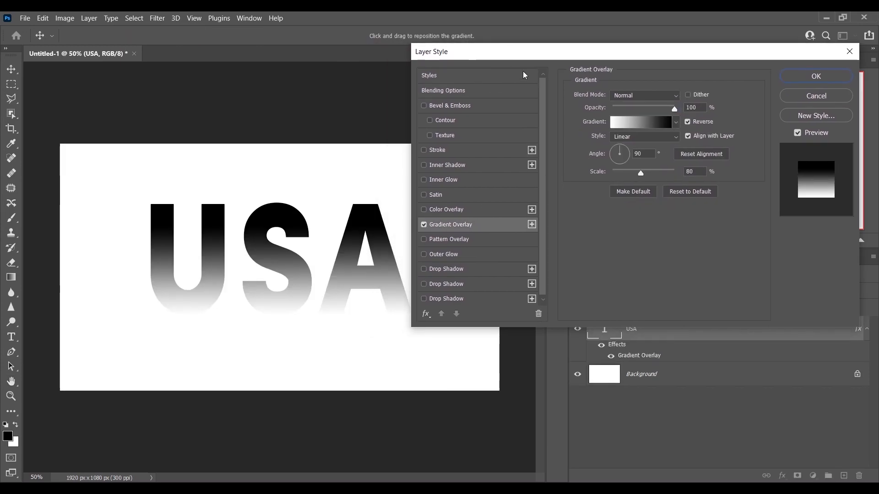
# Apply a Black, White gradient overlay at 90°, black on top fading to white, to the USA text
pyautogui.click(641, 122)
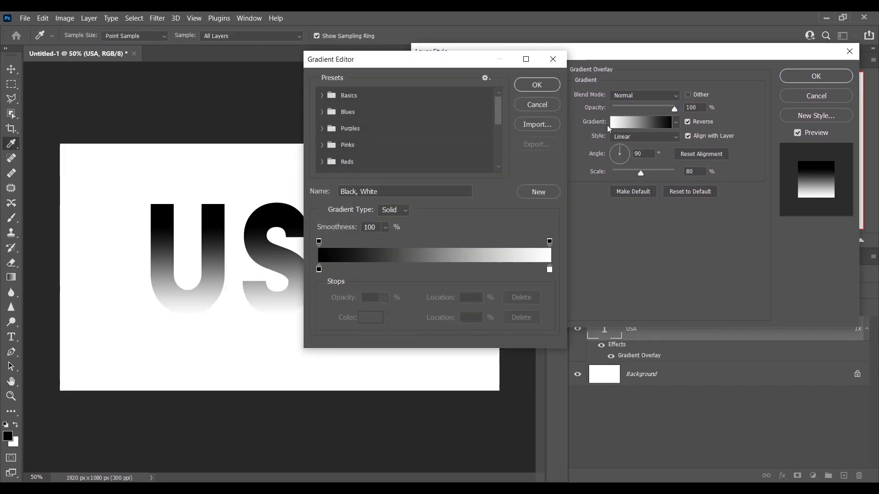
pyautogui.click(322, 95)
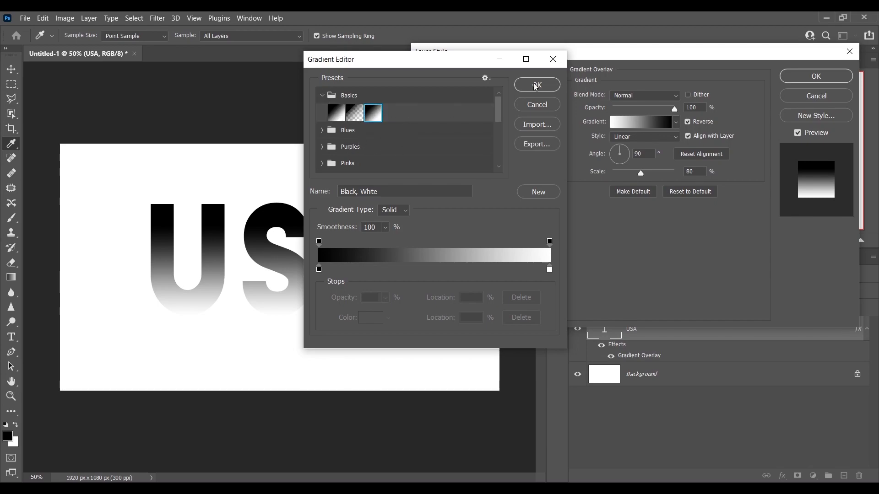
pyautogui.click(537, 85)
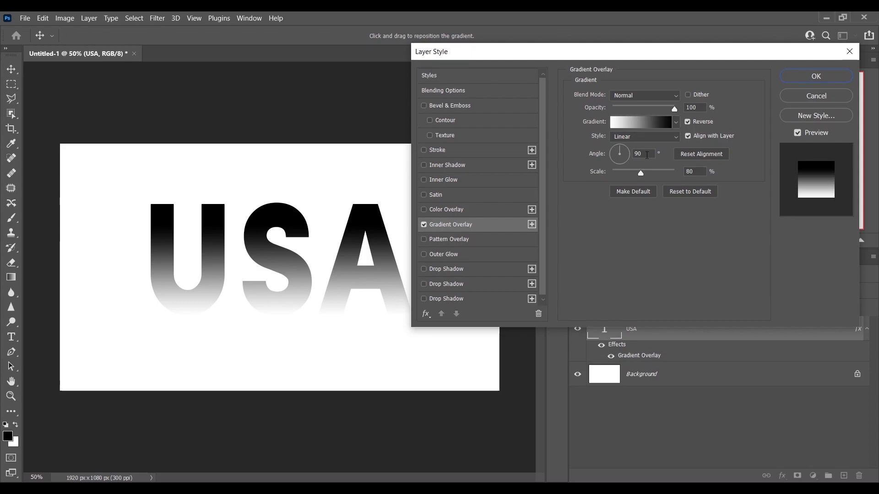
pyautogui.click(643, 154)
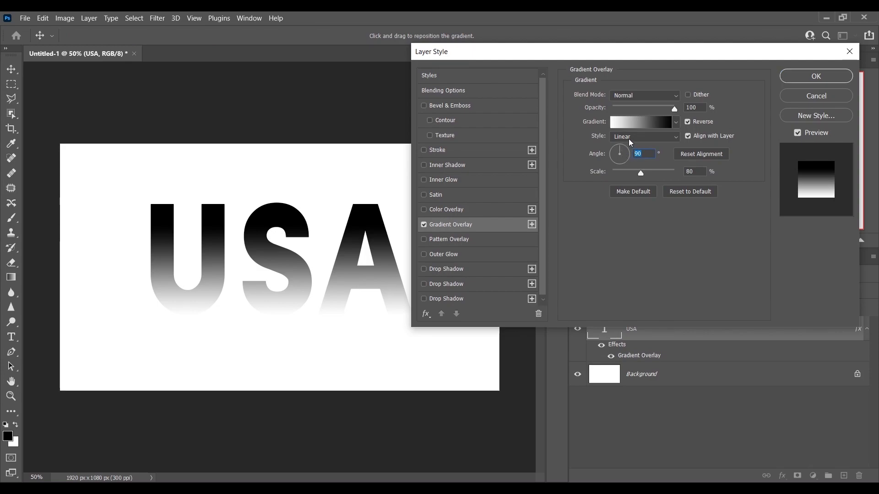
pyautogui.click(687, 122)
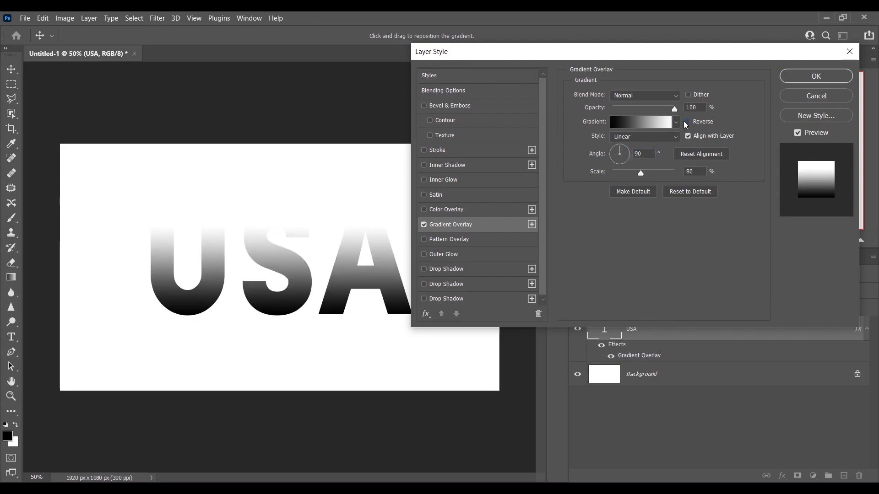
pyautogui.click(688, 121)
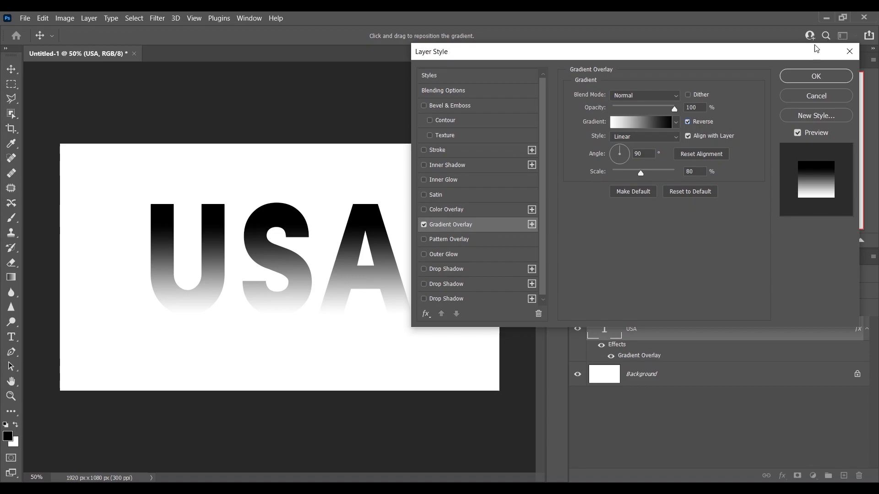
pyautogui.click(816, 76)
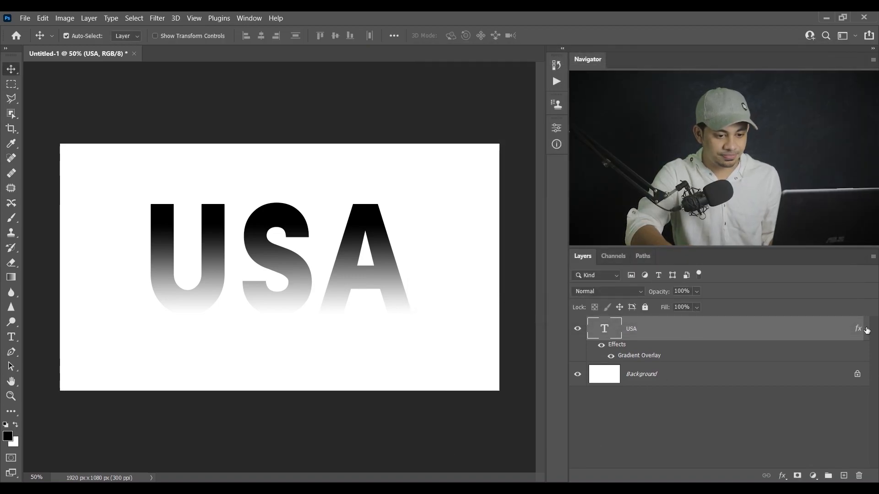
# Merge the gradient USA artwork into one smart object layer, originals grouped and hidden
pyautogui.click(867, 329)
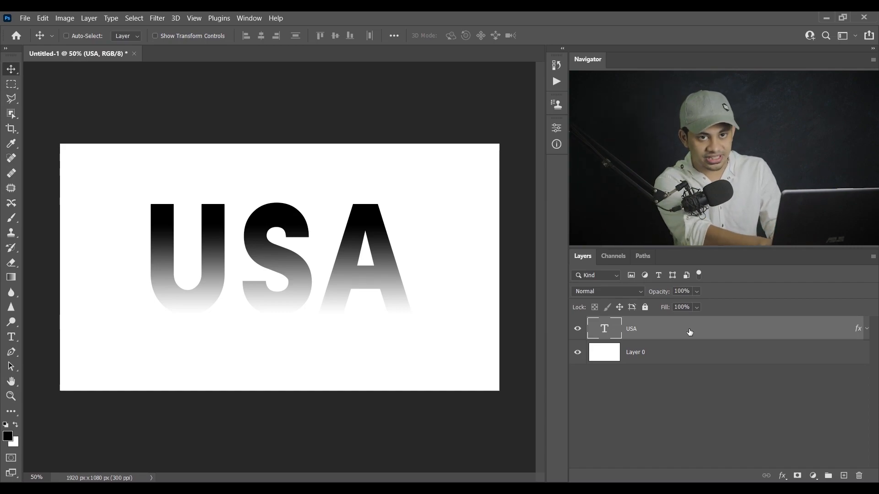
pyautogui.click(842, 488)
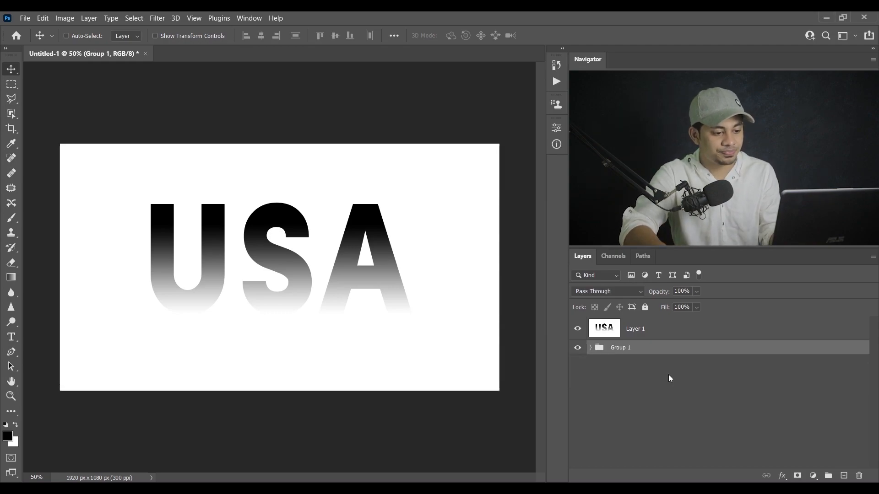
pyautogui.click(576, 348)
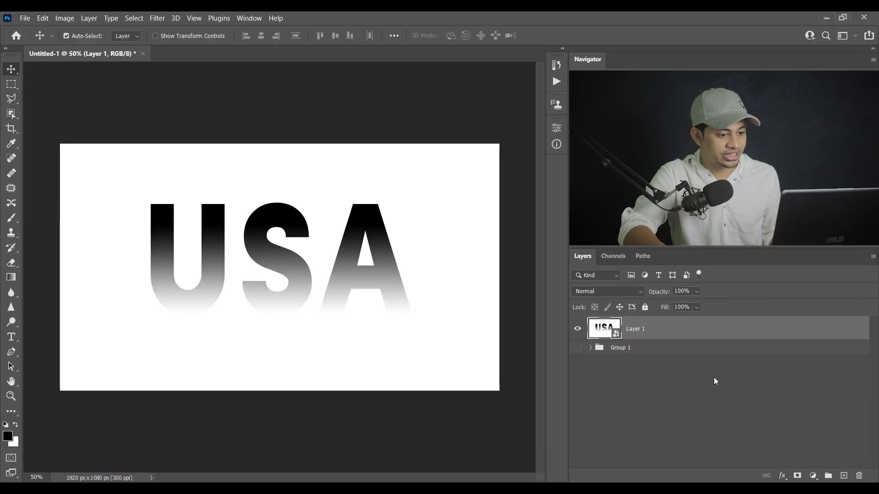
# Apply Filter > Pixelate > Color Halftone with Max. Radius 15 and channel angles 0
pyautogui.click(157, 18)
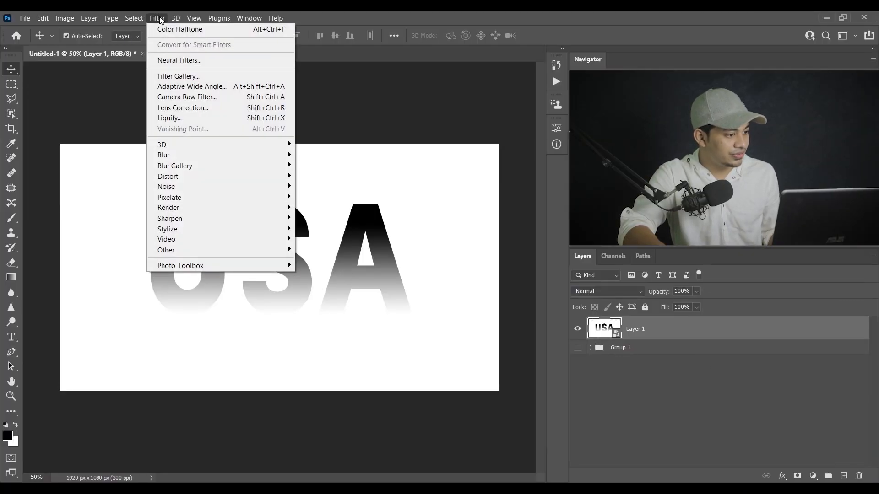
pyautogui.moveTo(187, 206)
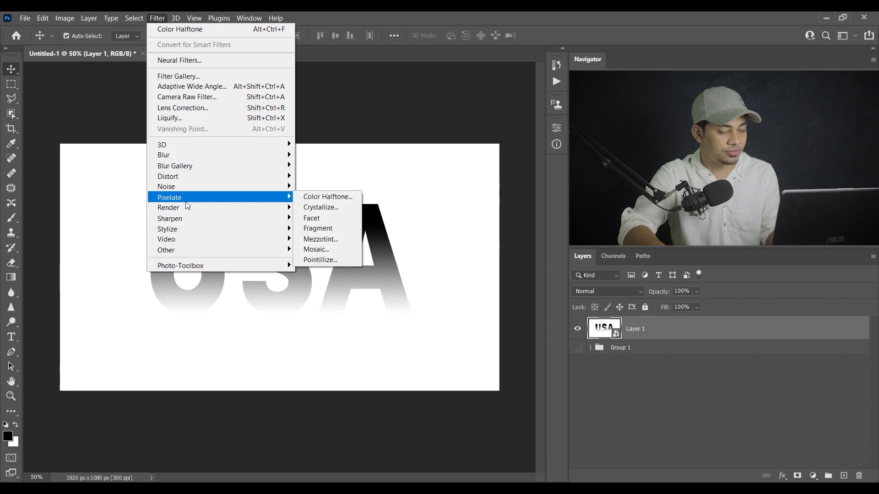
pyautogui.moveTo(327, 197)
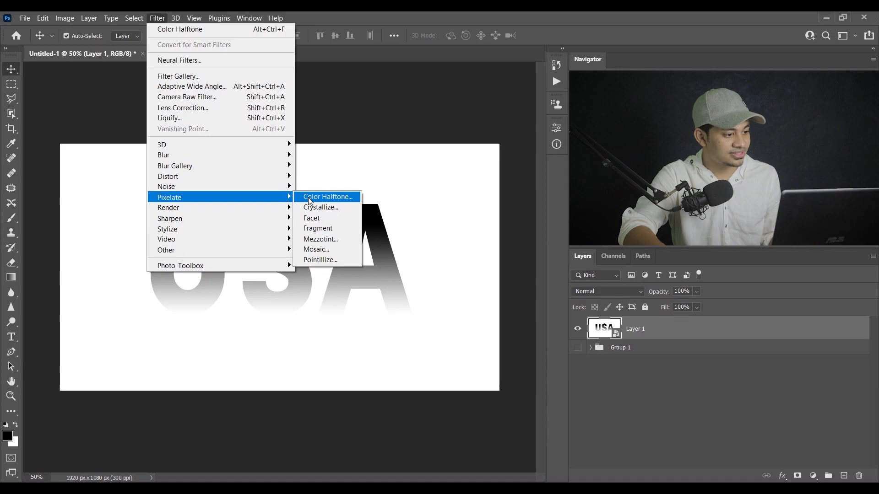
pyautogui.click(326, 197)
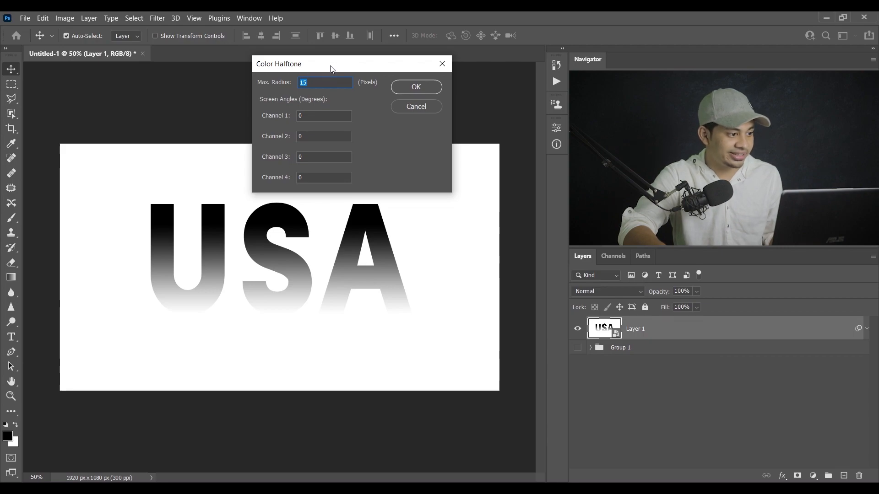
pyautogui.moveTo(330, 63); pyautogui.dragTo(348, 58)
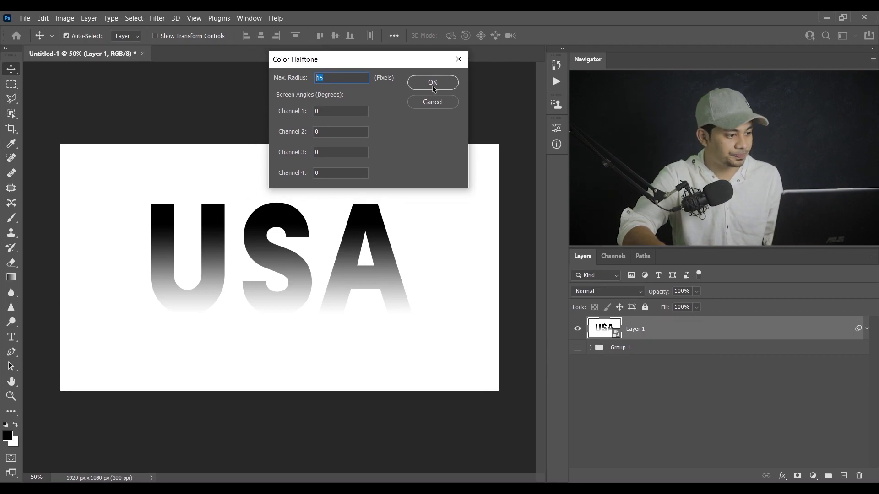
pyautogui.click(432, 83)
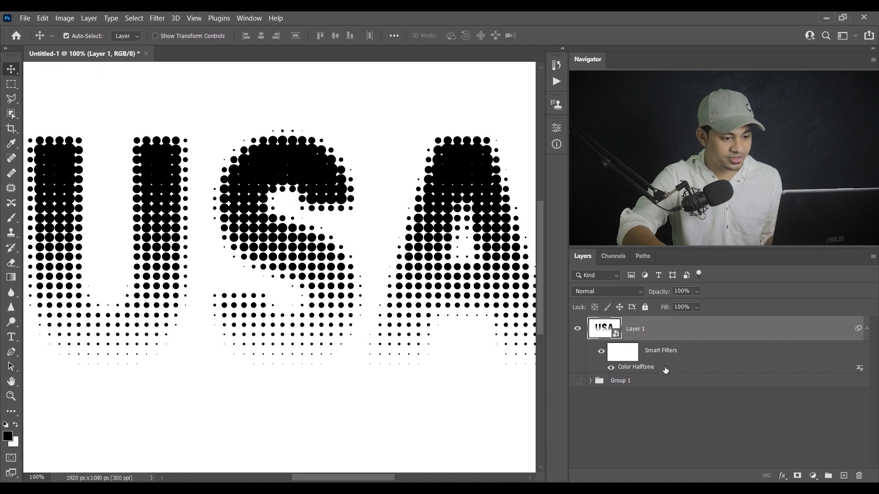
pyautogui.doubleClick(636, 366)
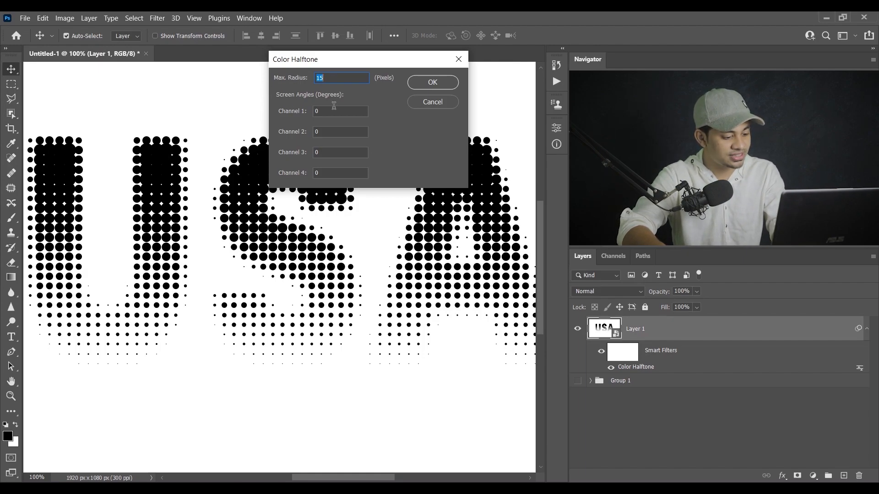
pyautogui.click(432, 83)
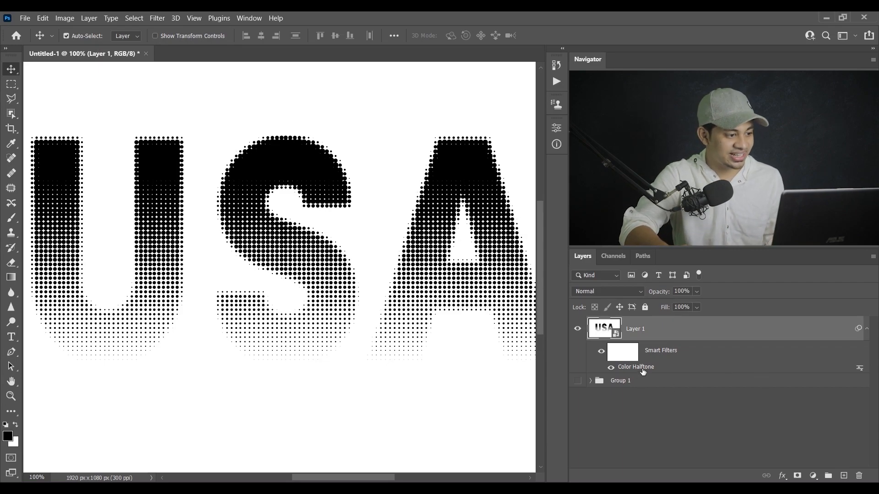
pyautogui.doubleClick(636, 366)
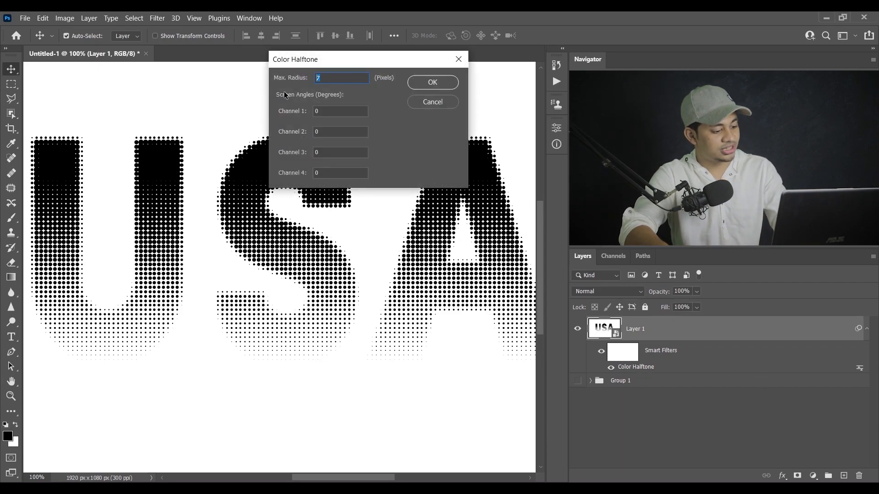
pyautogui.click(432, 83)
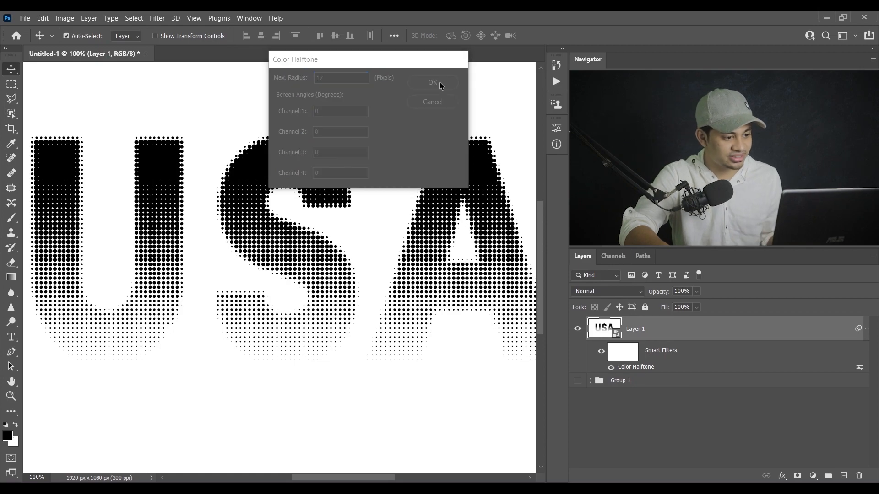
pyautogui.click(433, 82)
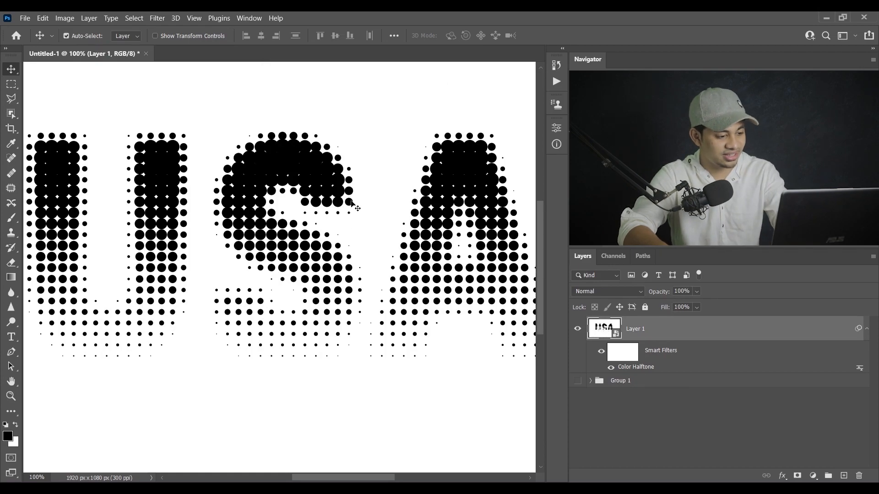